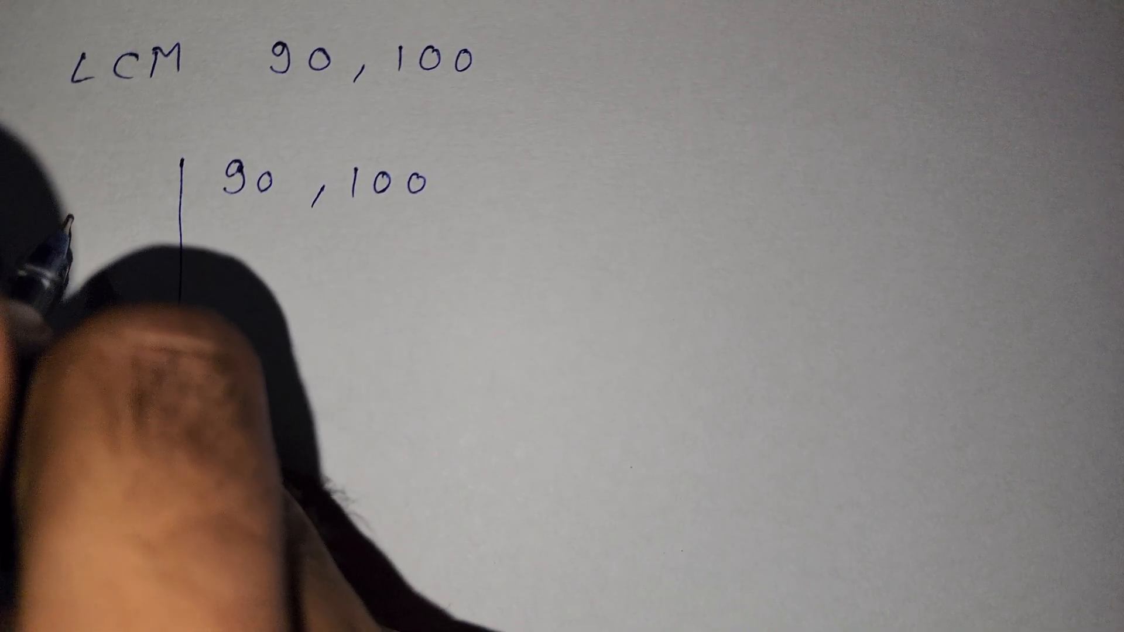
pyautogui.moveTo(72, 231); pyautogui.dragTo(473, 231)
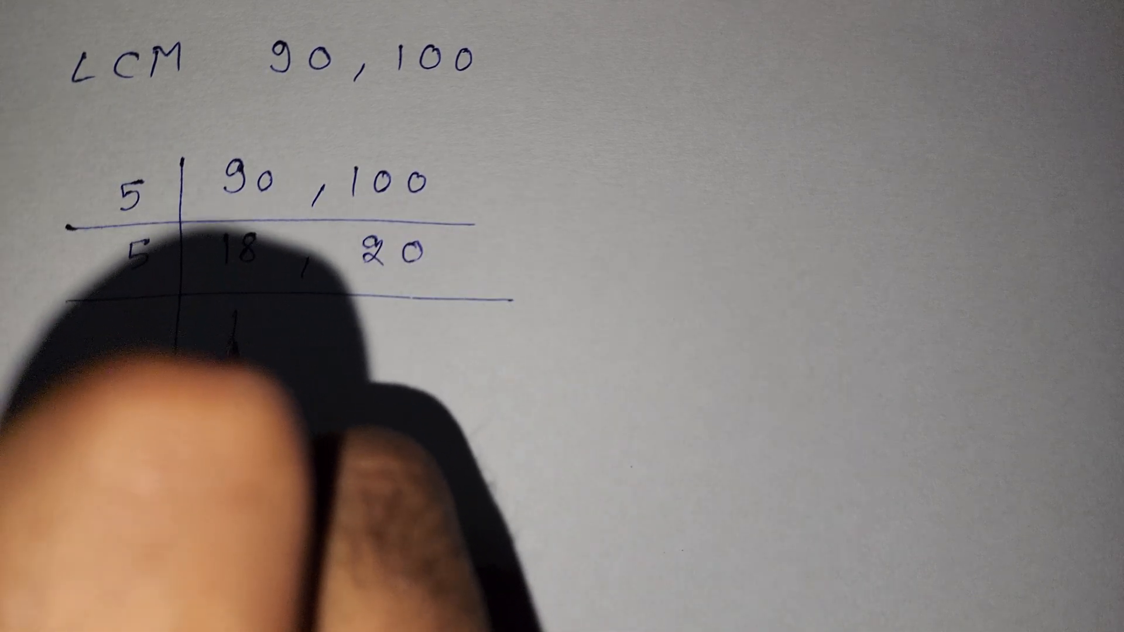
pyautogui.write('18, 4')
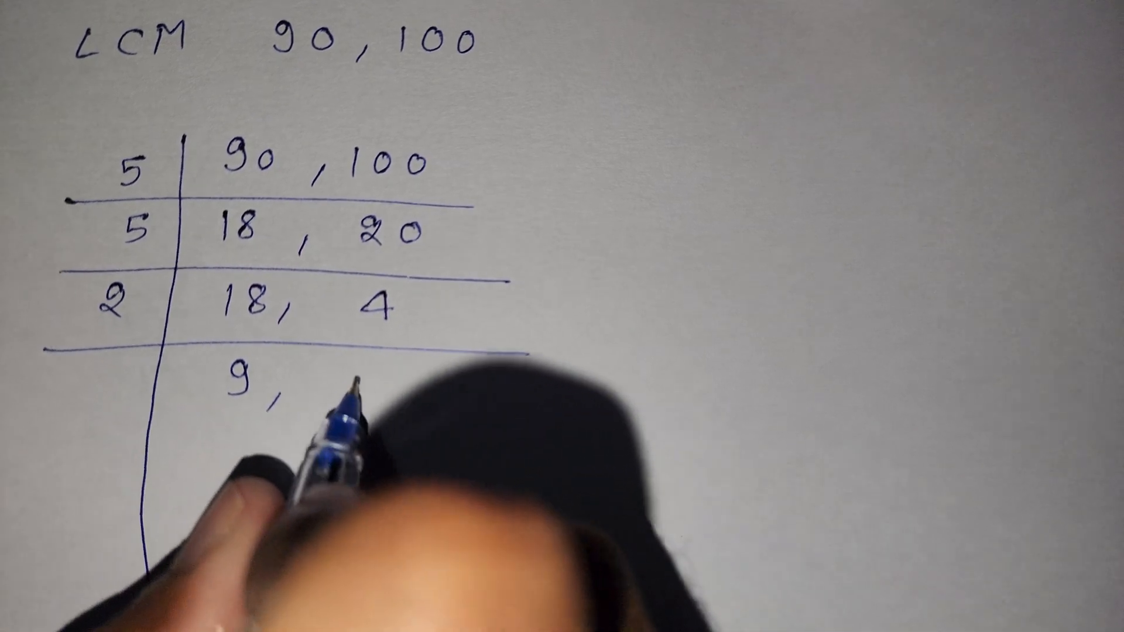
pyautogui.write('2')
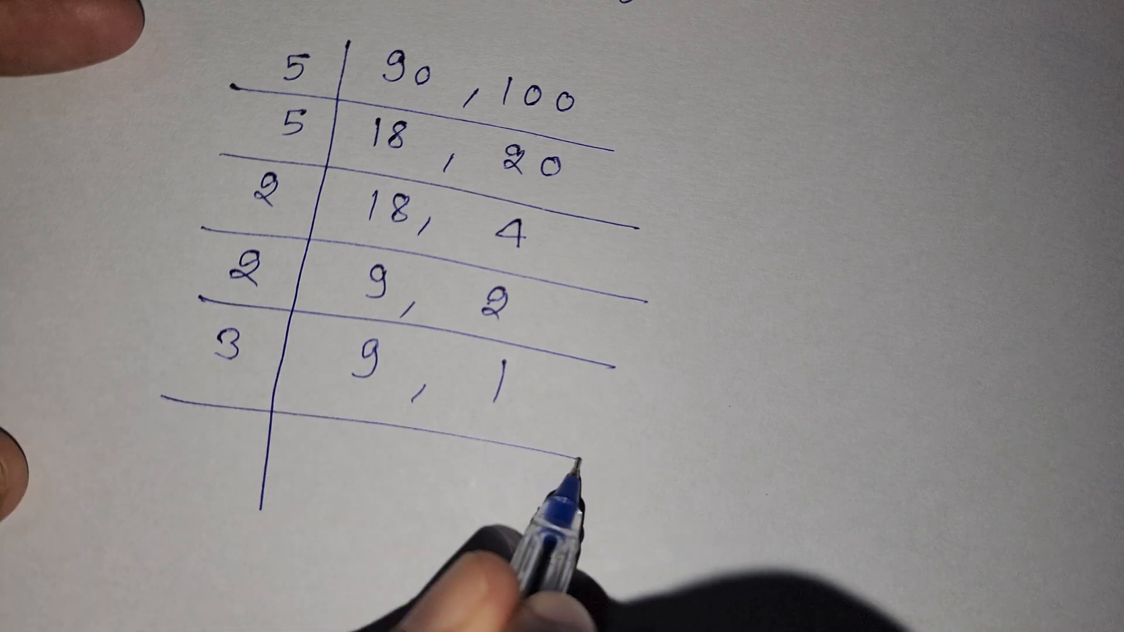
pyautogui.write('3')
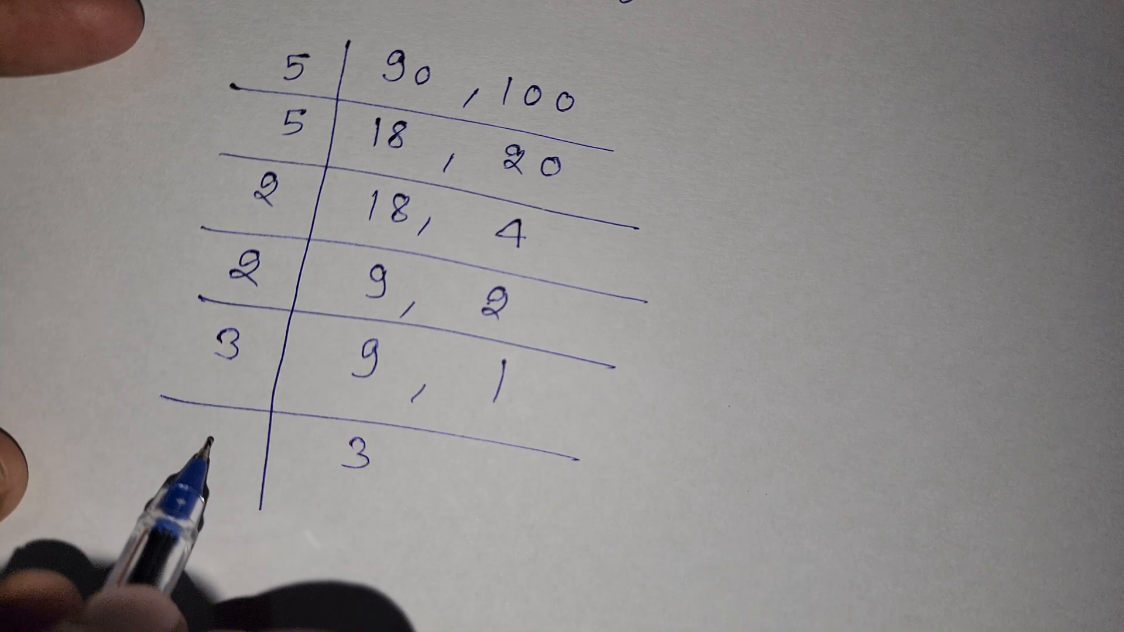
pyautogui.write(', 1')
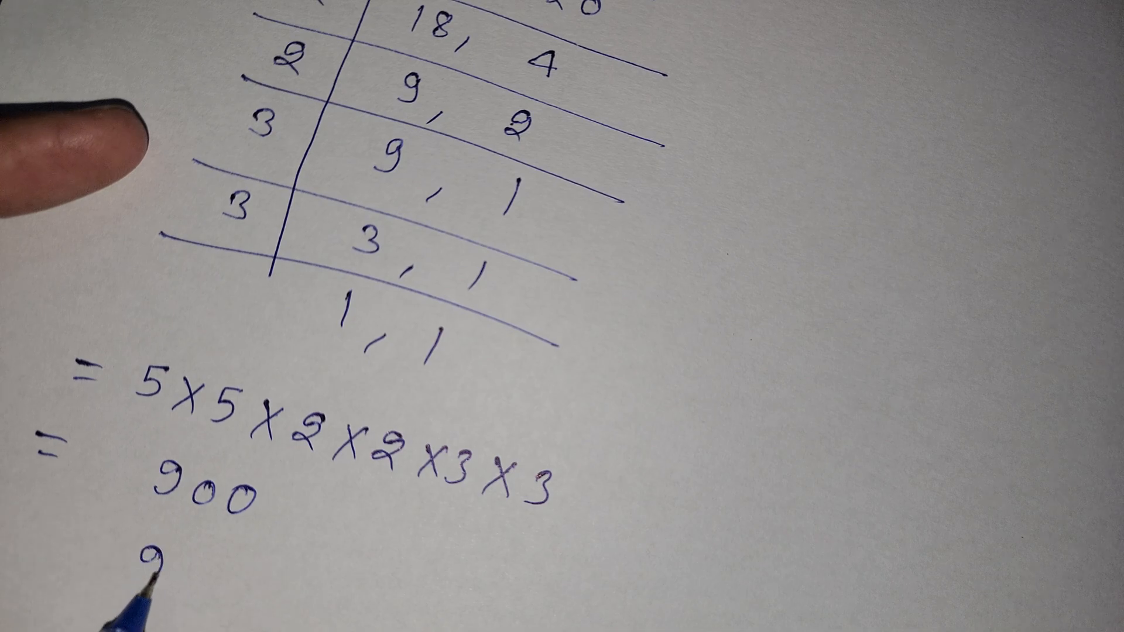
pyautogui.write('90,100')
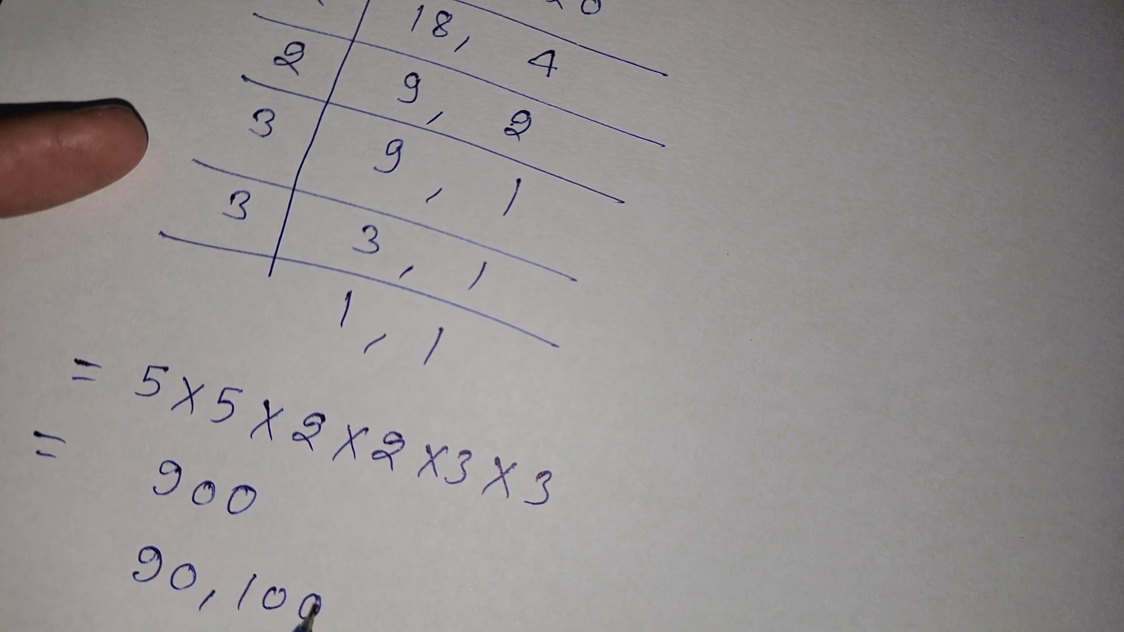